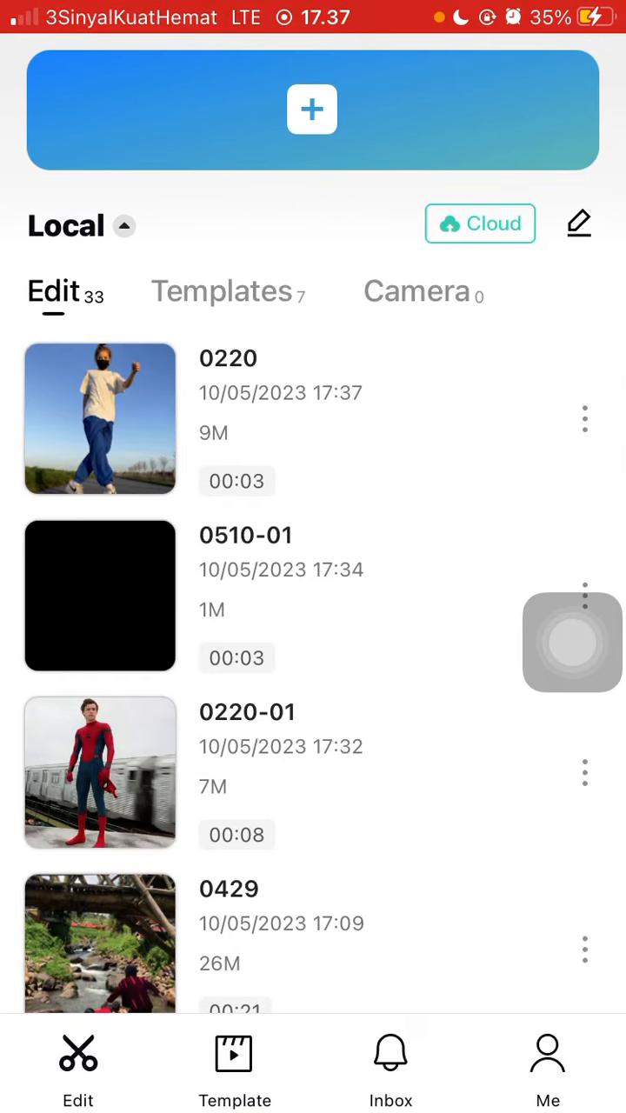
# Step: Open the 39-second talking-head project 0510 from the Local Edit list
pyautogui.scroll(-3)
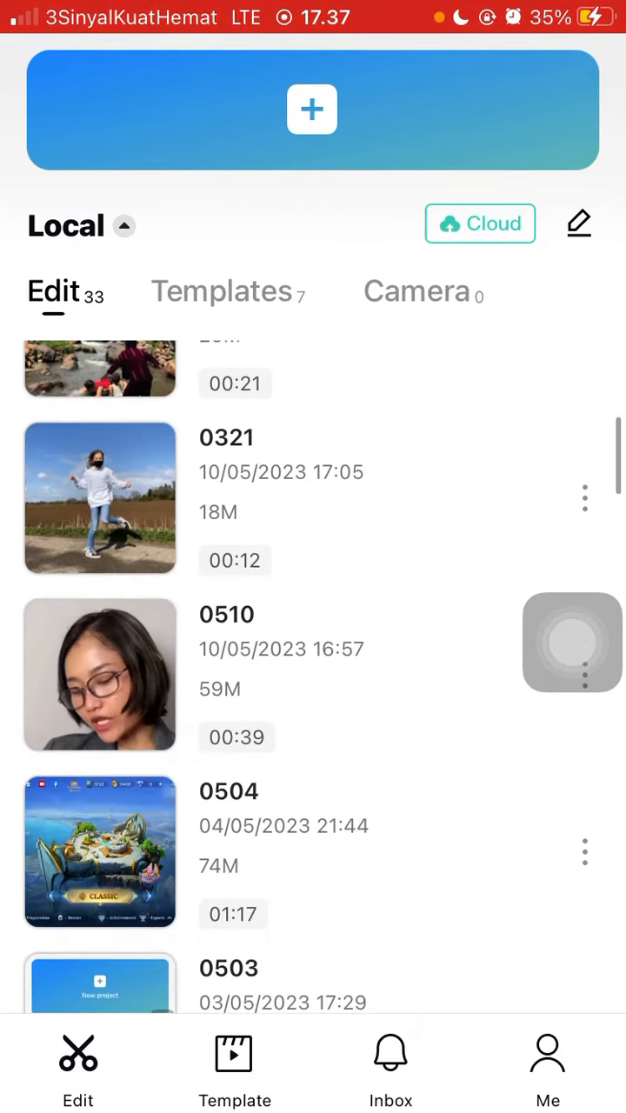
pyautogui.click(99, 675)
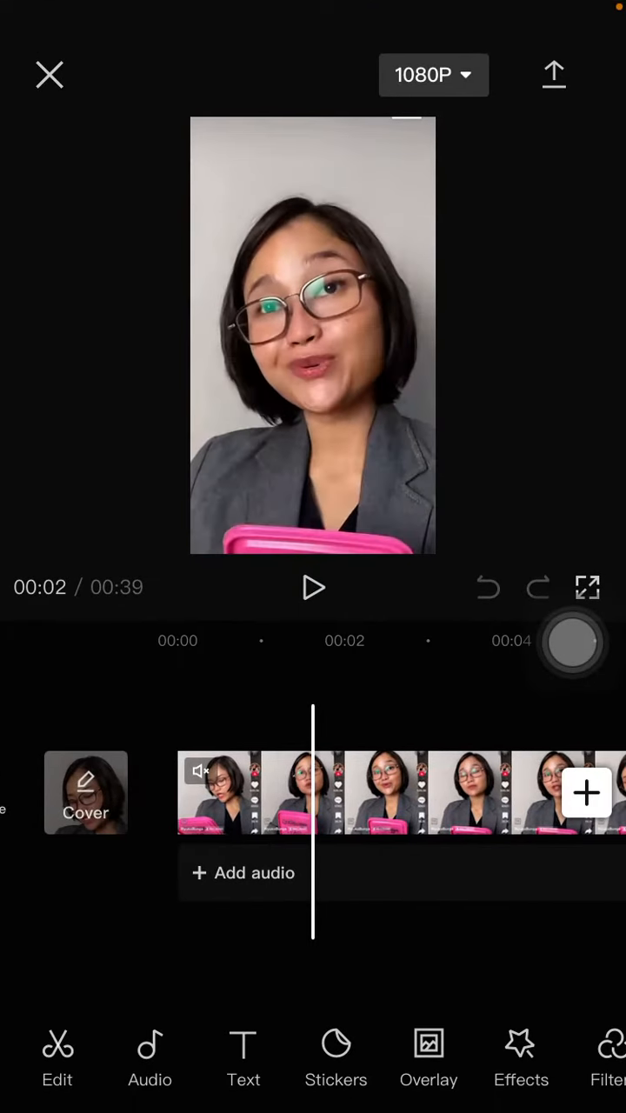
pyautogui.hscroll(-3)
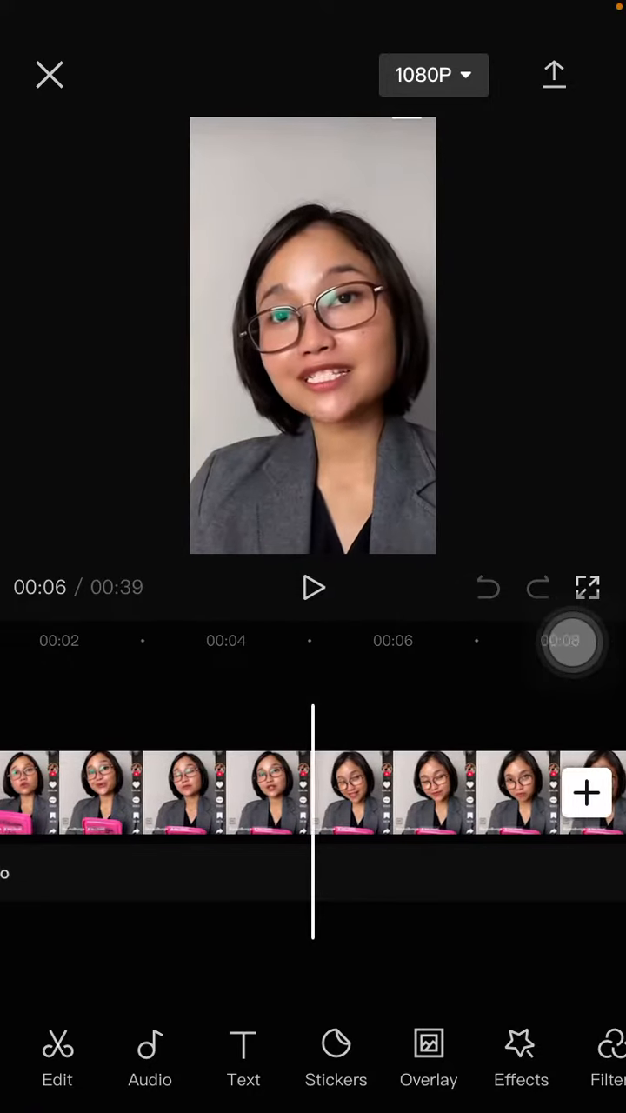
pyautogui.hscroll(-3)
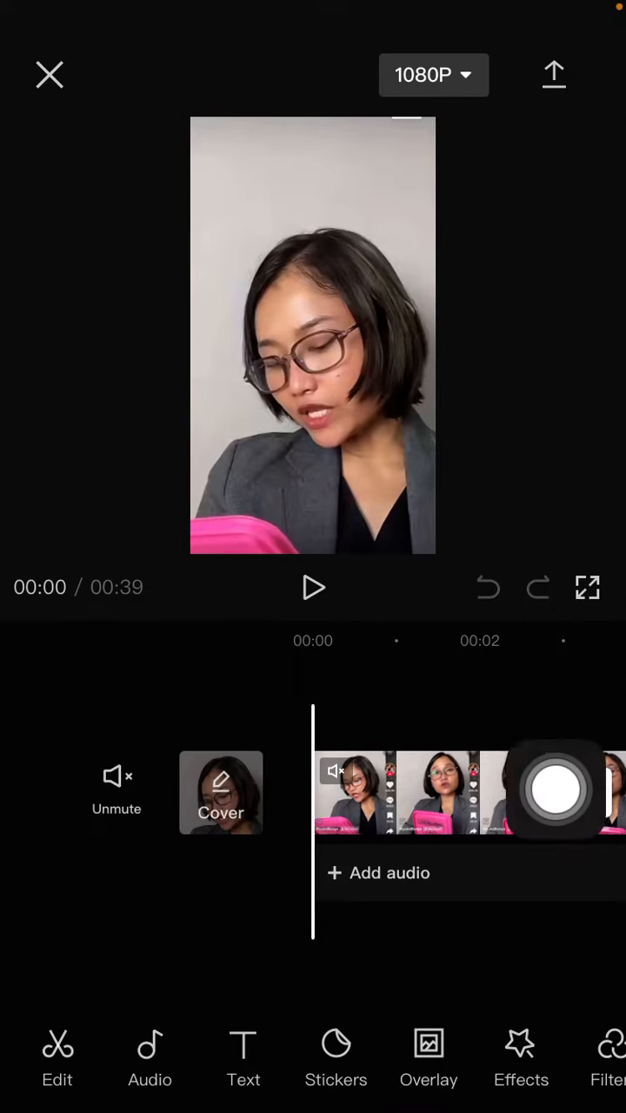
# Step: Apply the Hair Color Changer body effect from Trending to the opening seconds
pyautogui.click(521, 1057)
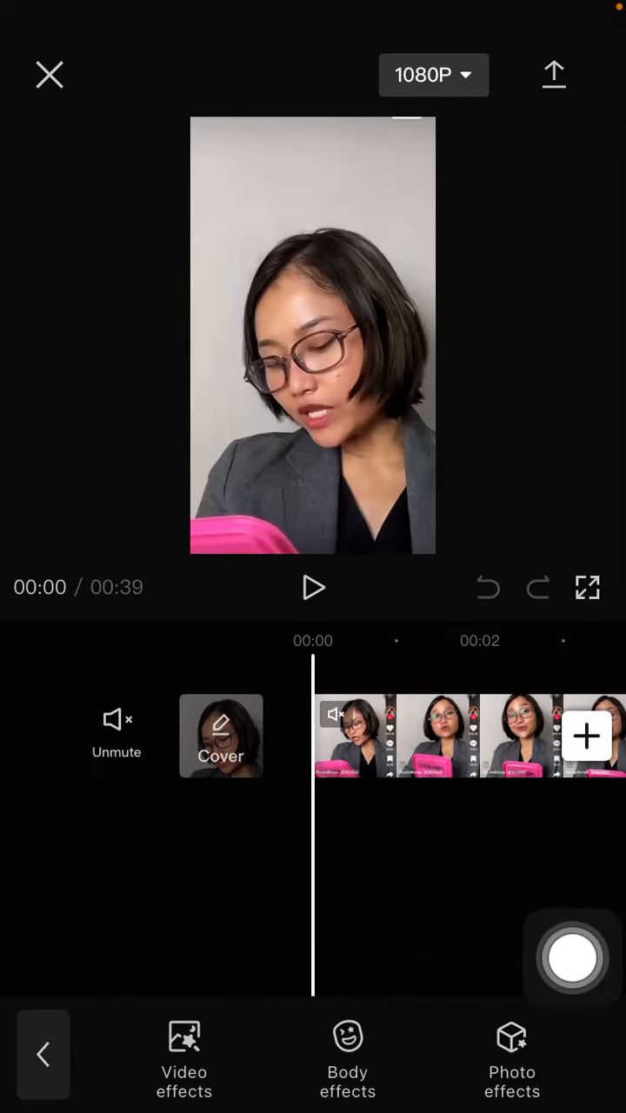
pyautogui.click(348, 1057)
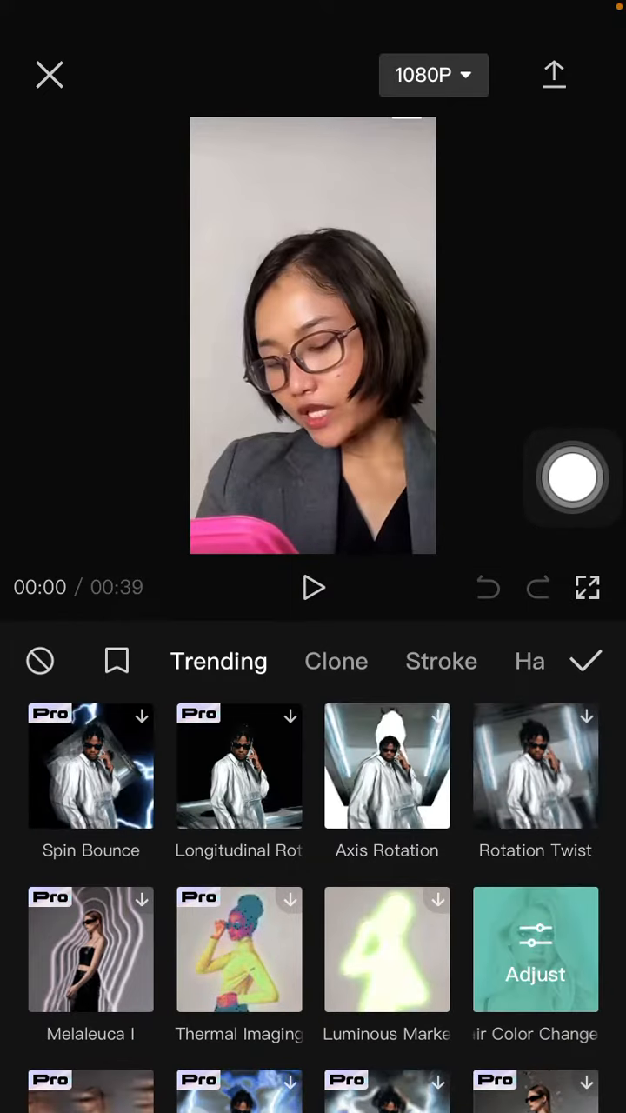
pyautogui.click(313, 588)
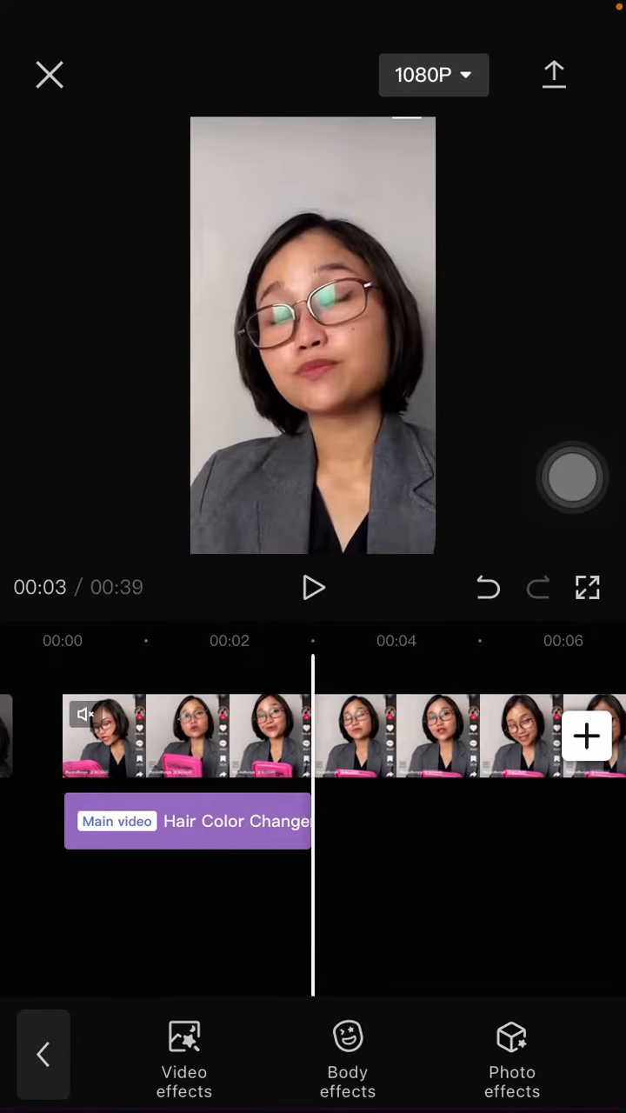
# Step: Add a Hair Color Changer at 00:03 with Color 46 for purple-pink hair
pyautogui.click(188, 821)
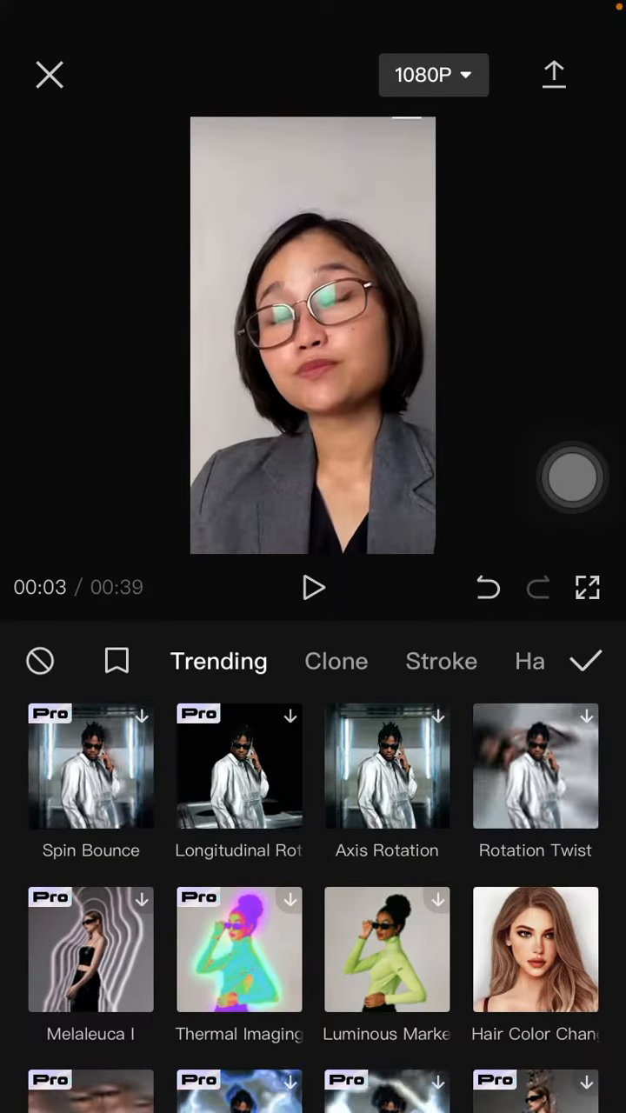
pyautogui.click(535, 949)
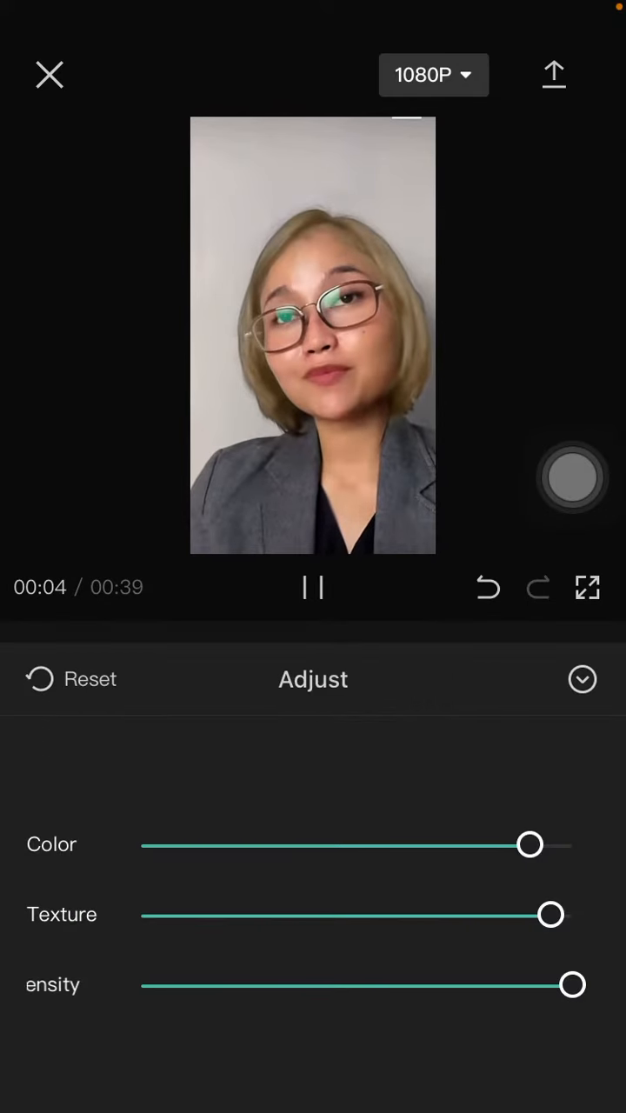
pyautogui.moveTo(528, 845); pyautogui.dragTo(339, 845)
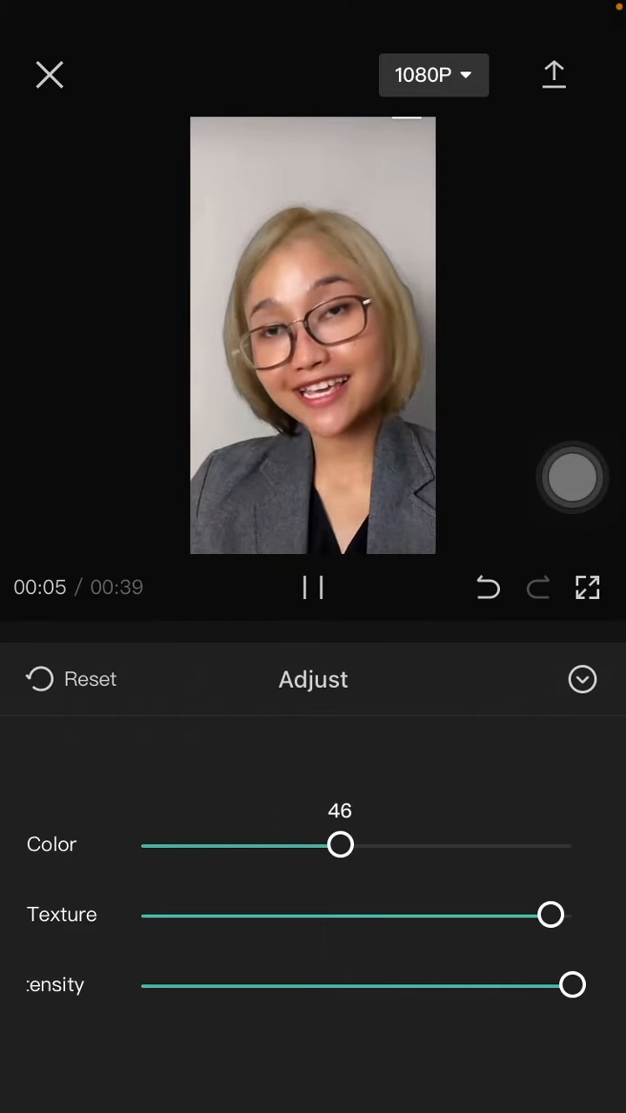
pyautogui.moveTo(339, 845); pyautogui.dragTo(157, 845)
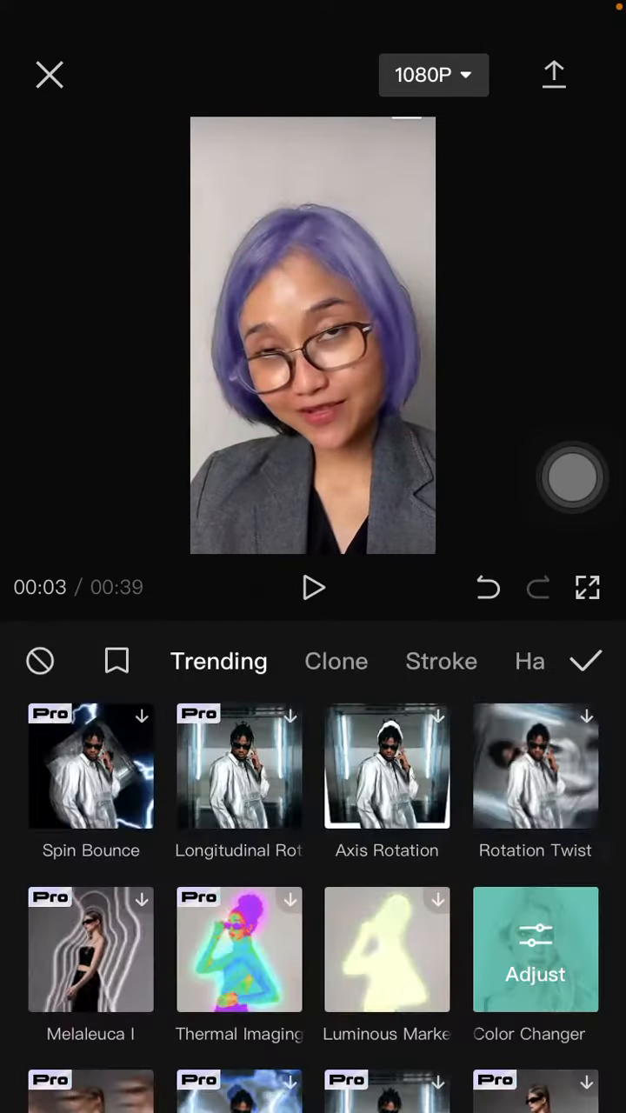
pyautogui.click(586, 661)
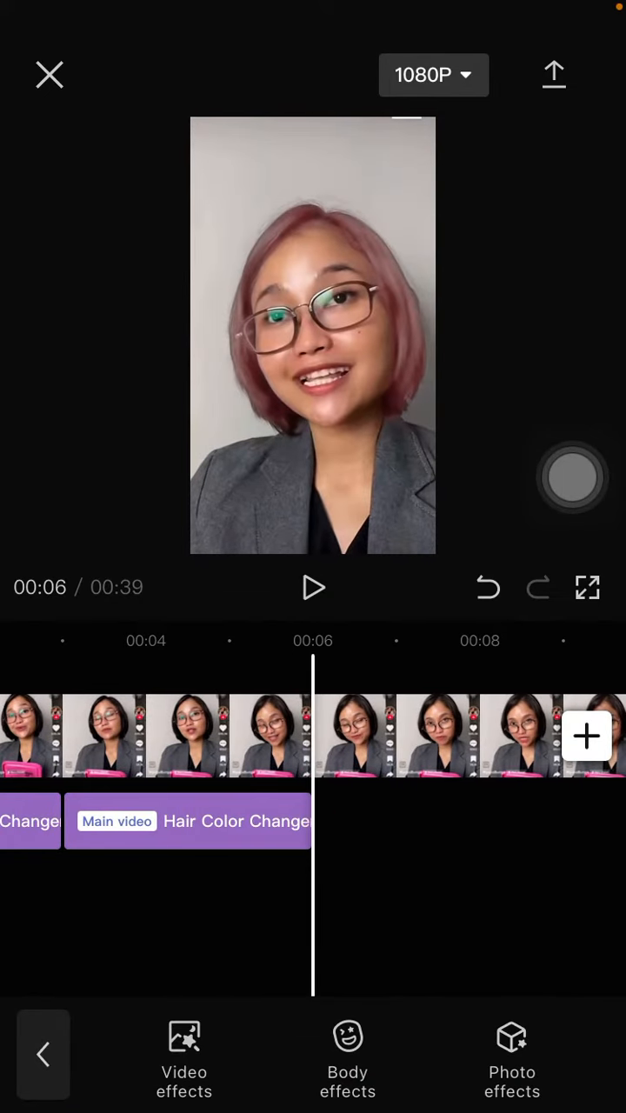
# Step: Add a Hair Color Changer at 00:06 with the Color slider shifted to purple
pyautogui.click(184, 1057)
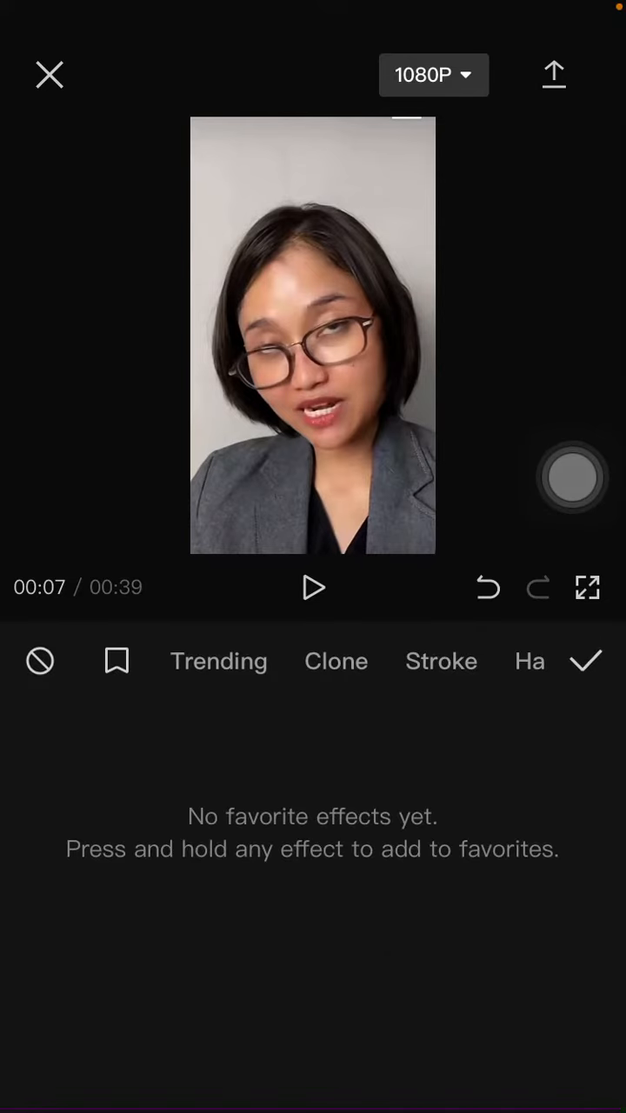
pyautogui.click(219, 661)
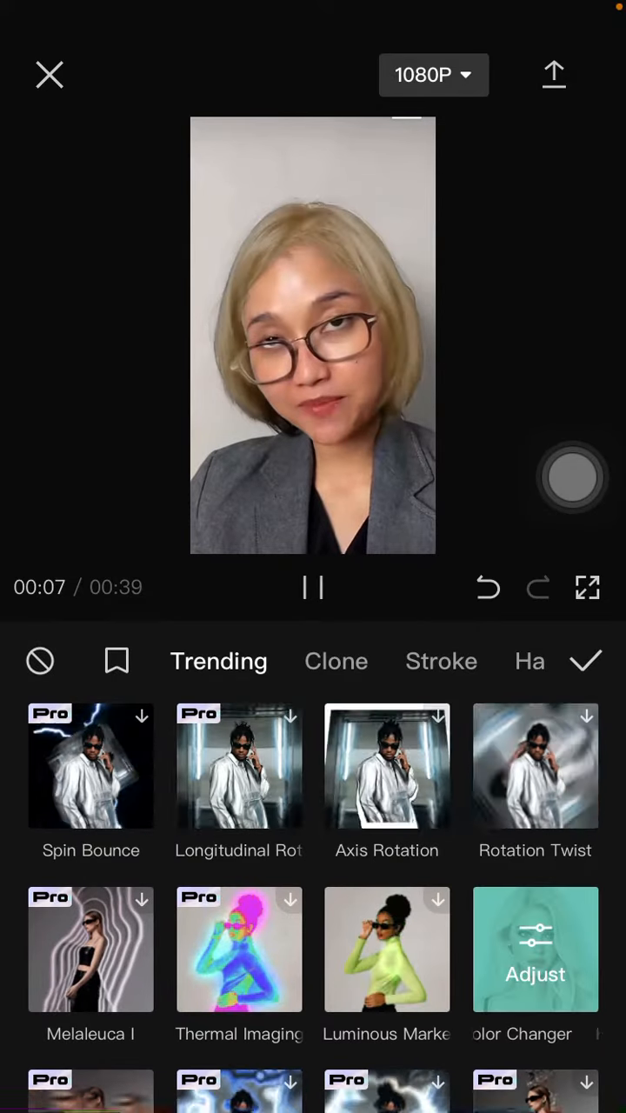
pyautogui.click(536, 949)
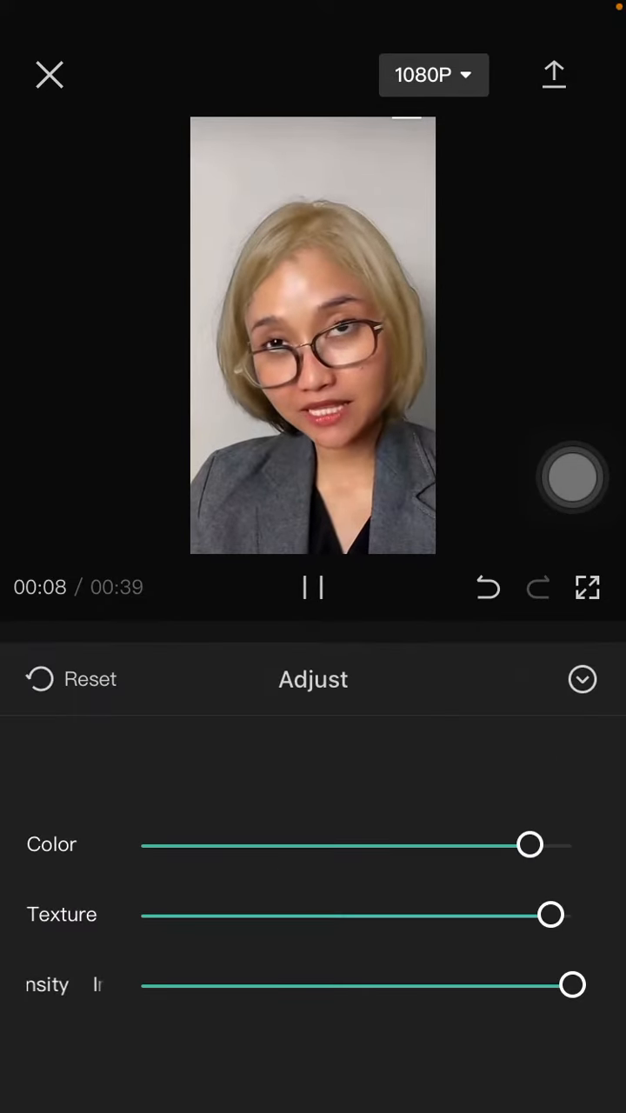
pyautogui.moveTo(529, 845); pyautogui.dragTo(207, 845)
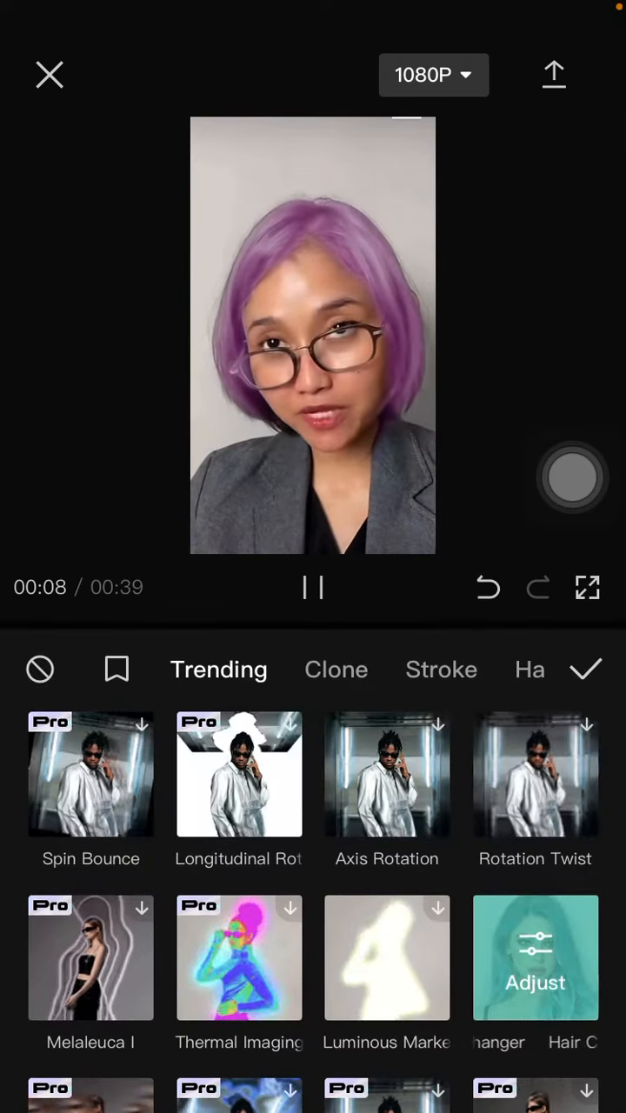
pyautogui.click(586, 669)
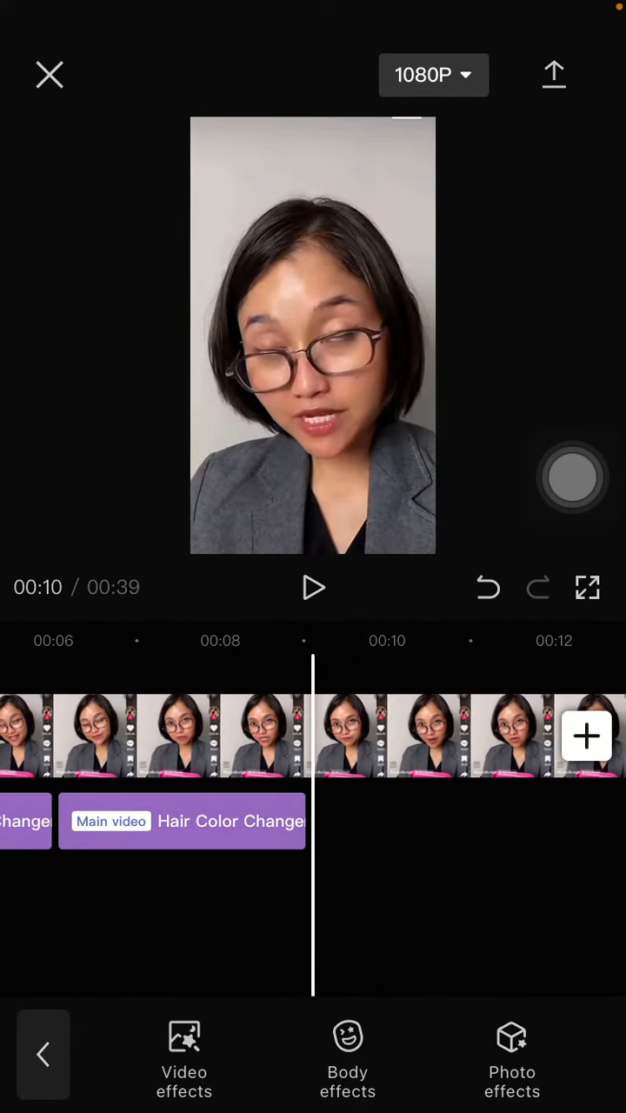
# Step: Add a Hair Color Changer at 00:10 with Color 56 for light blonde hair
pyautogui.click(182, 820)
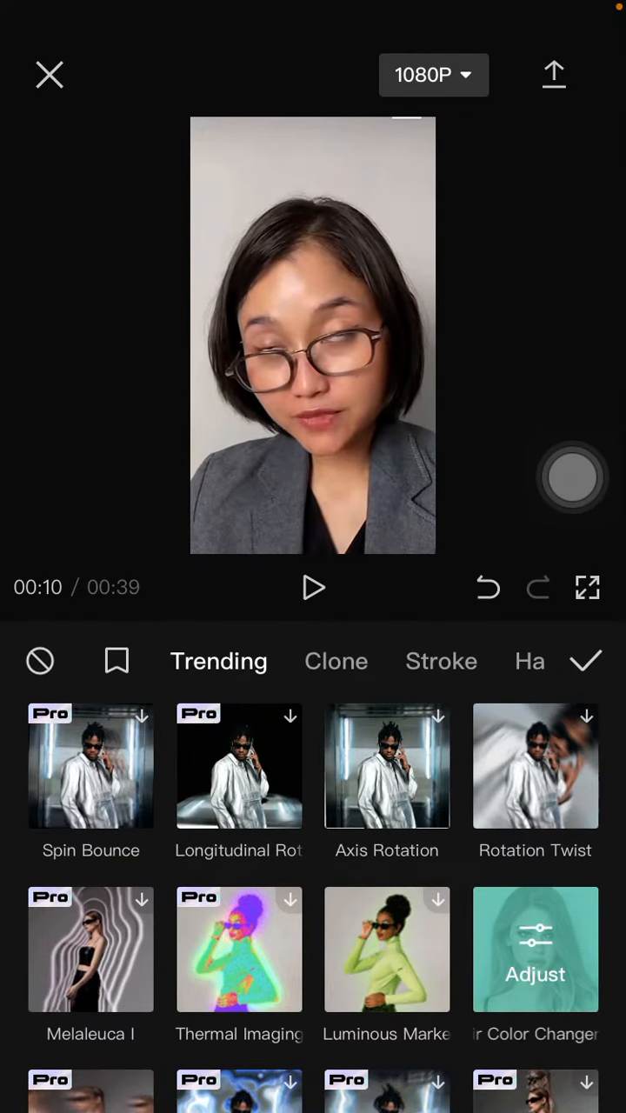
pyautogui.click(536, 949)
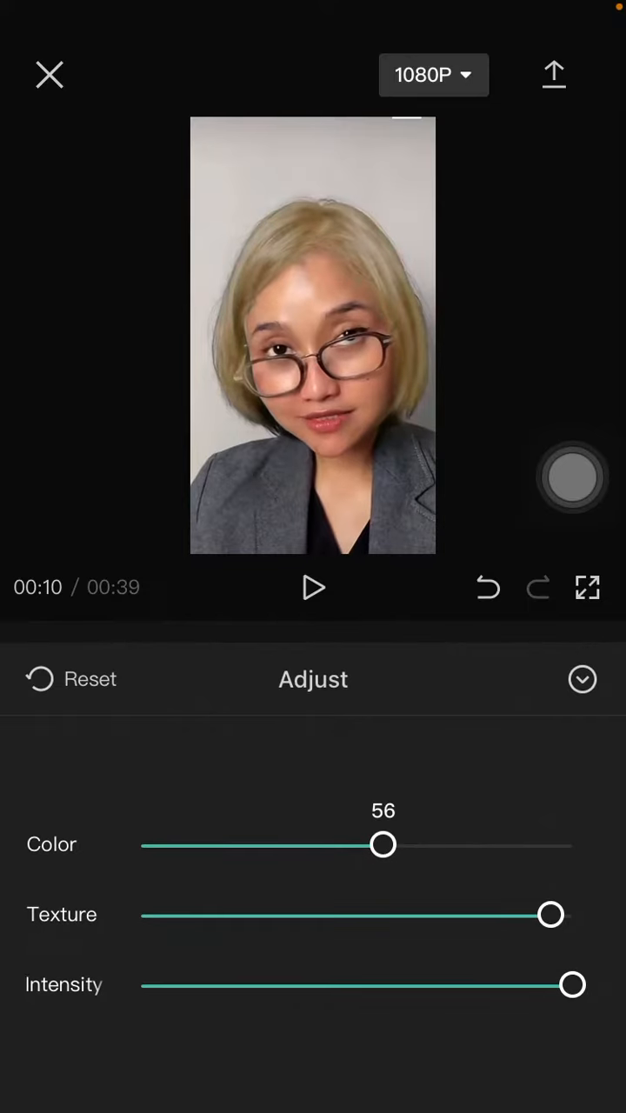
pyautogui.click(313, 587)
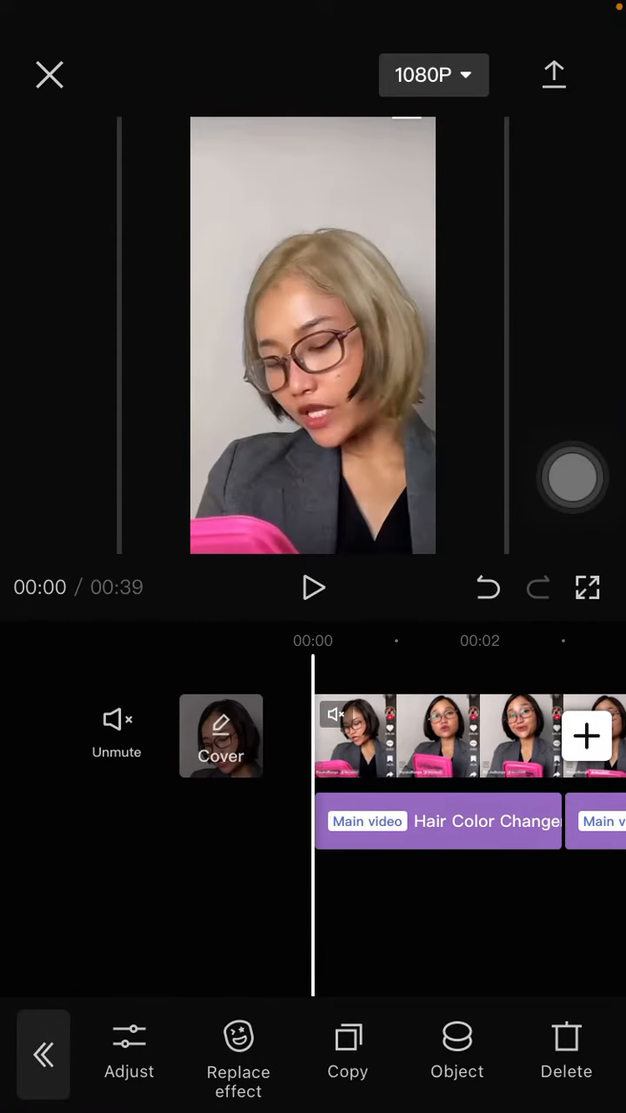
# Step: Recolour the hair effects green at the start and around 12 seconds, then play back
pyautogui.click(313, 587)
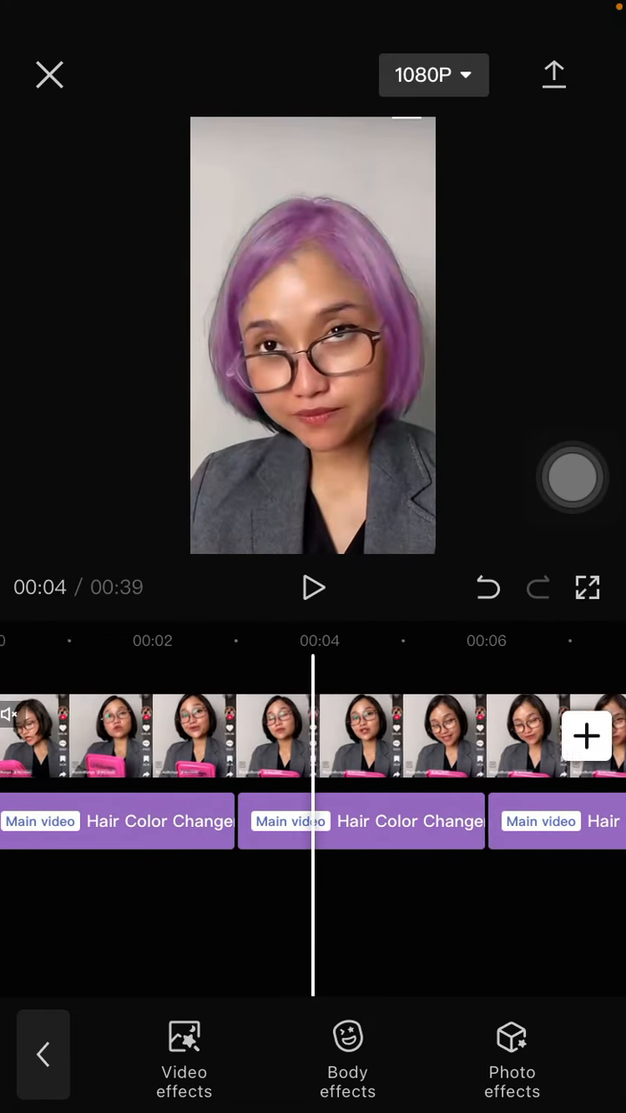
pyautogui.click(312, 587)
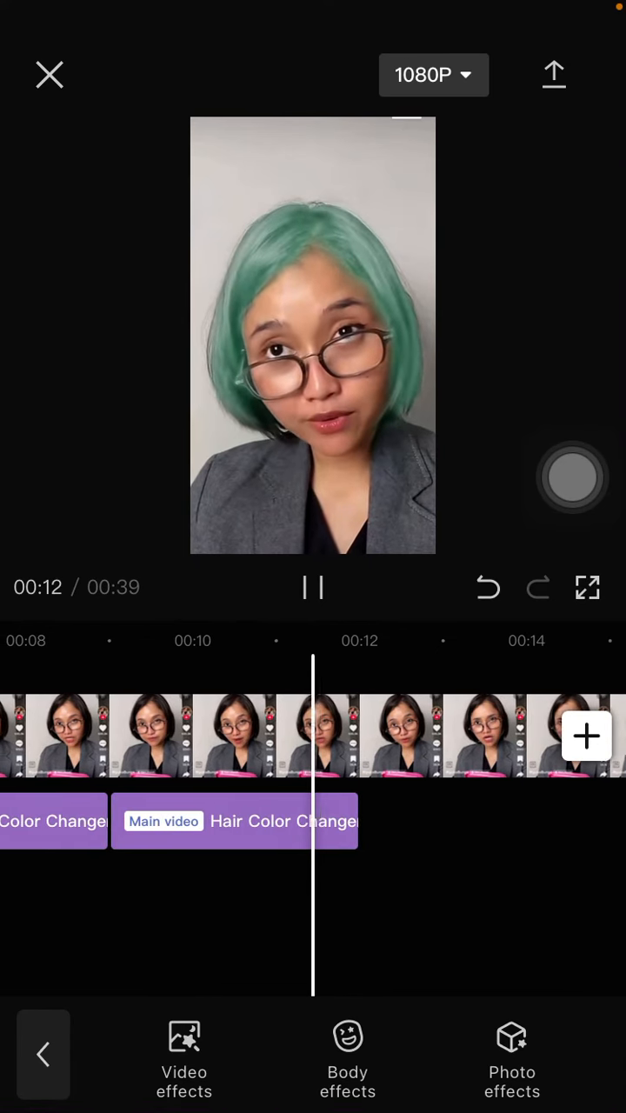
pyautogui.click(313, 588)
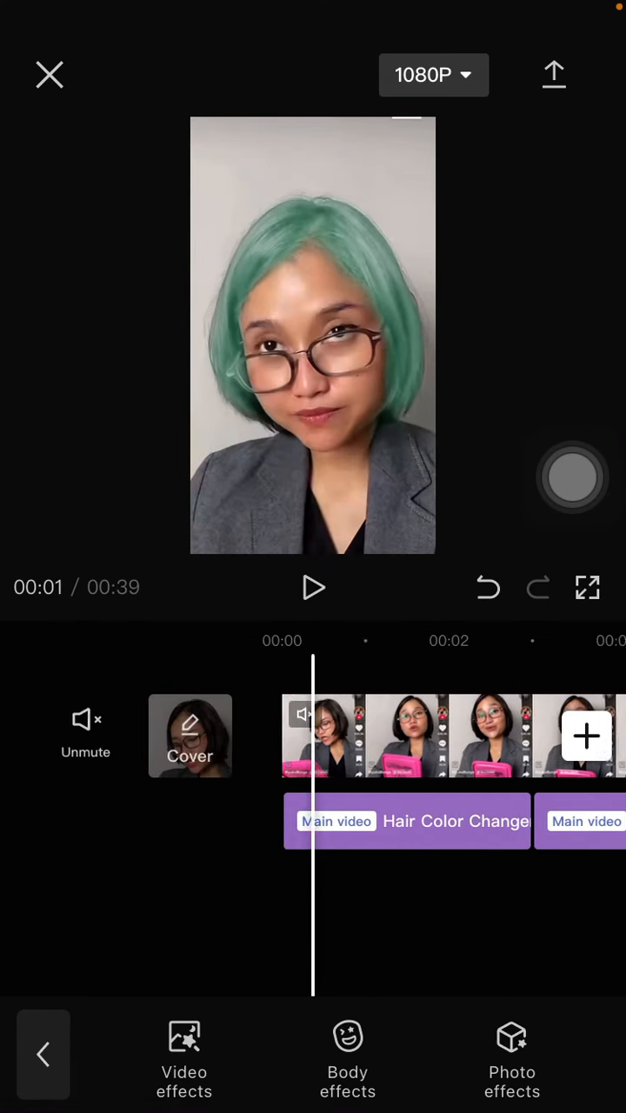